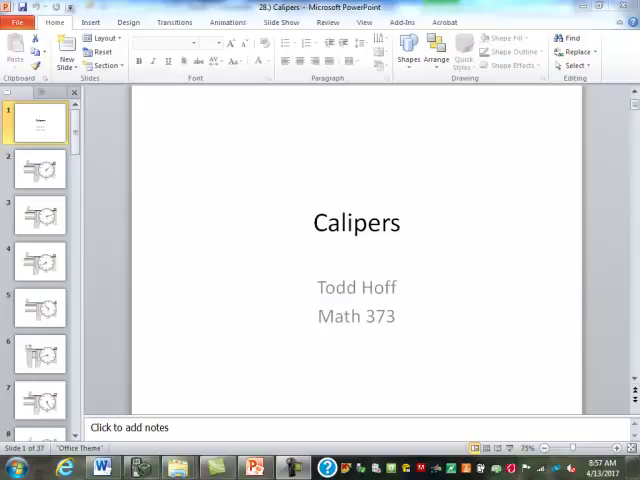
Open slide 2, pick the red pen, and handwrite readings on the decimal-inch caliper slides
click(38, 168)
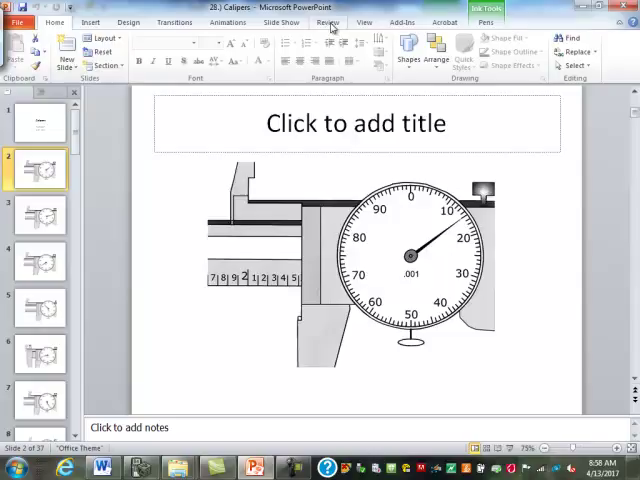
click(485, 21)
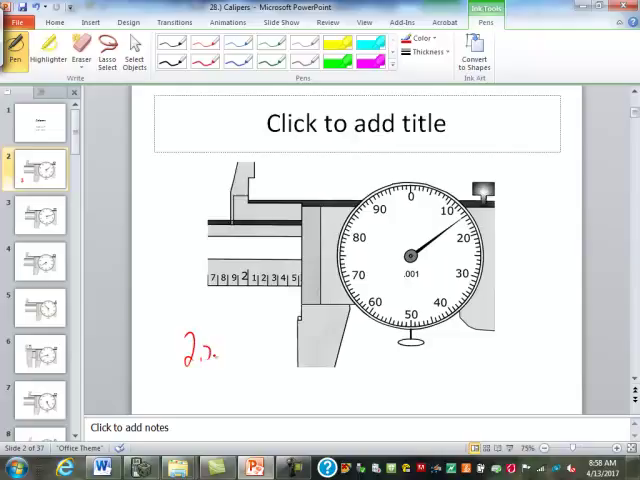
click(40, 355)
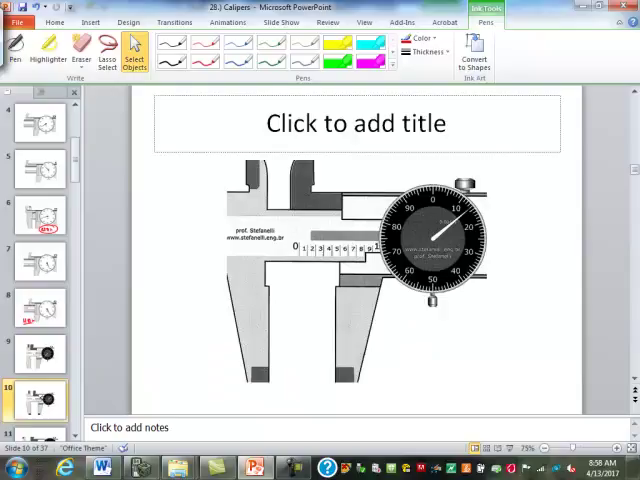
Handwrite '0.814 in' in red ink below slide 10's black-dial caliper
click(14, 48)
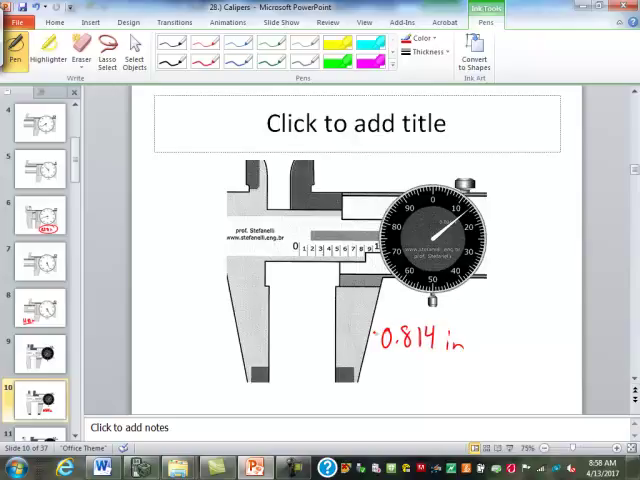
drag(270, 265, 375, 265)
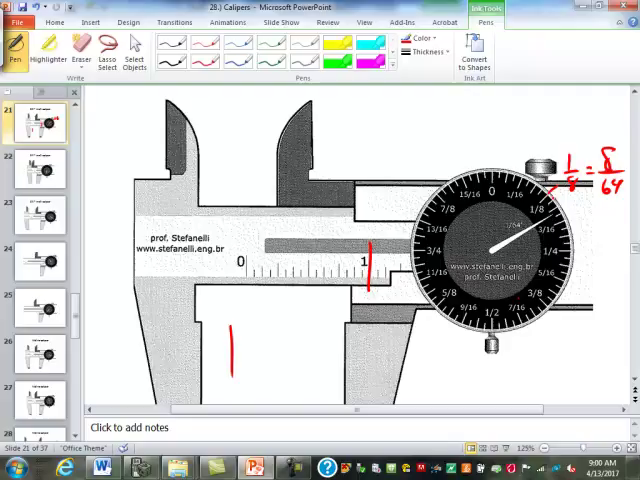
Mark dial ticks 33–35 and write fraction workings like 34/64 in red on slides 21–22
drag(585, 205, 600, 235)
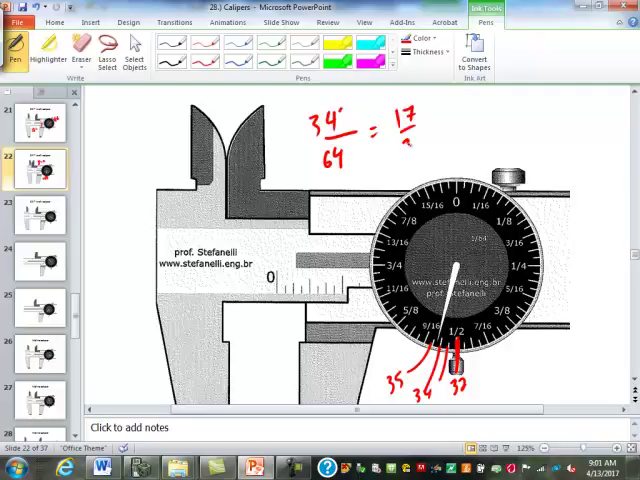
On slide 23, write '1 11/32 in' and the 22/64 dial working in red ink
click(40, 258)
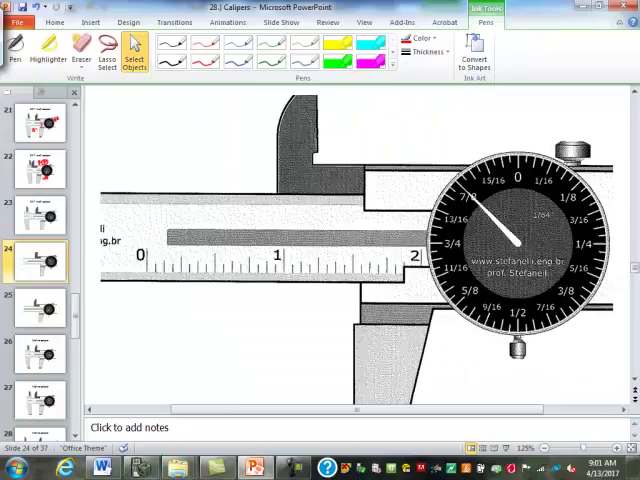
click(40, 215)
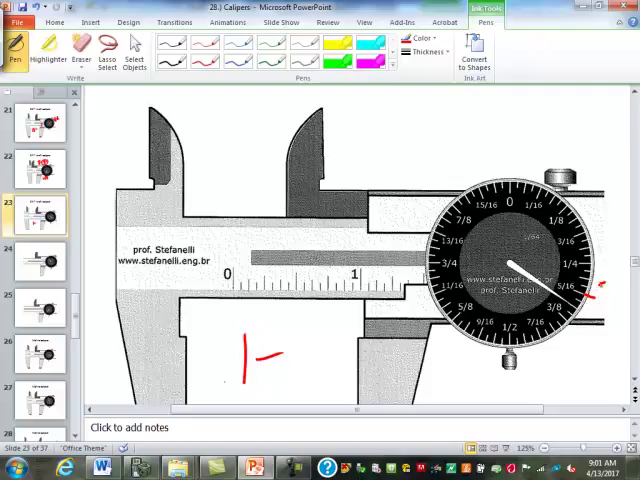
drag(595, 295, 615, 320)
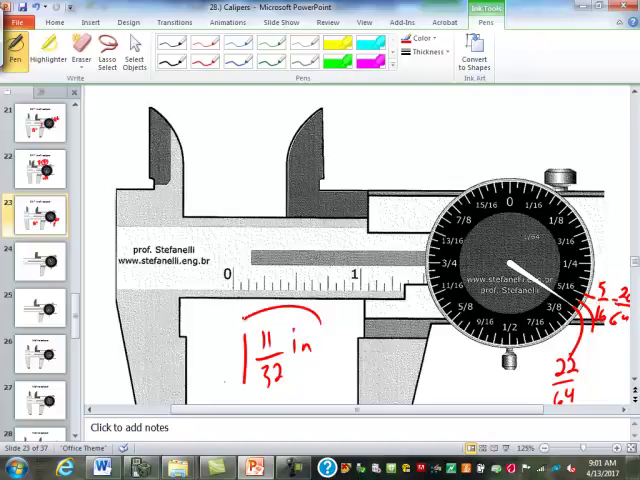
drag(240, 320, 330, 390)
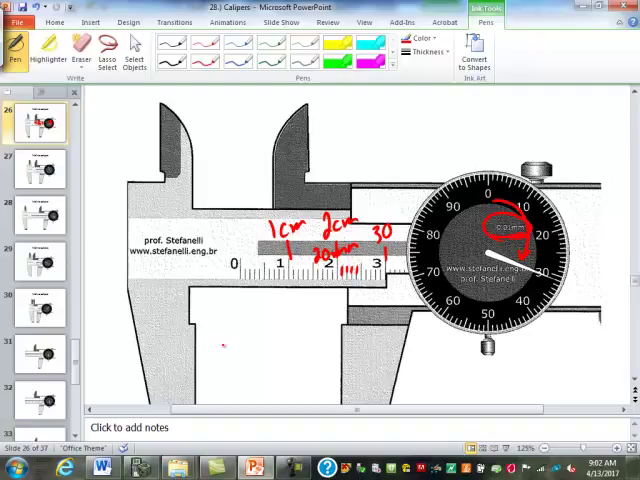
Mark 20 mm and a partial 23. reading in red on slide 27, then change slides
drag(220, 345, 295, 355)
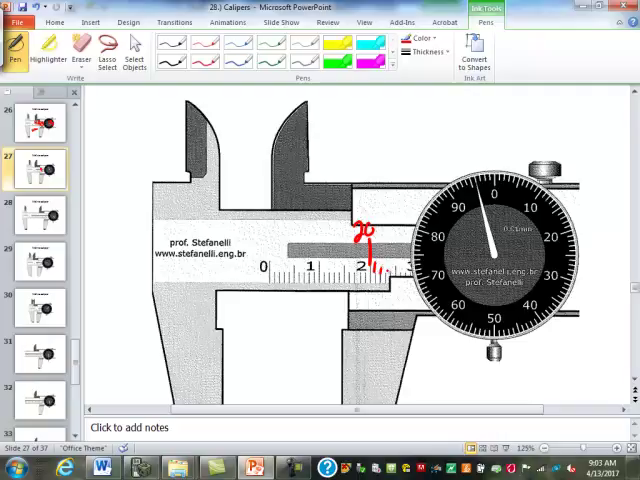
drag(240, 355, 275, 365)
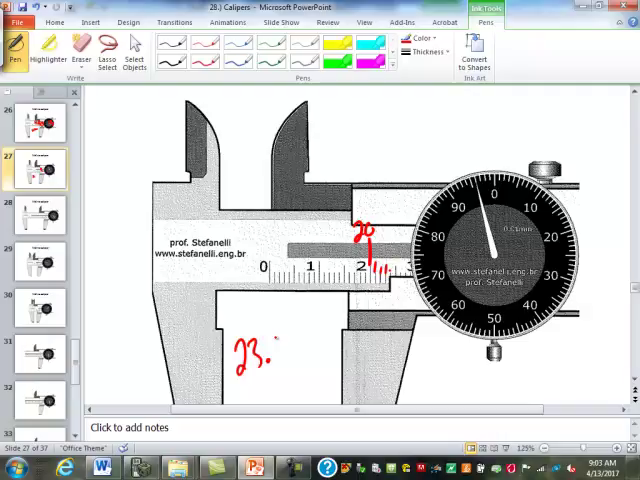
click(38, 355)
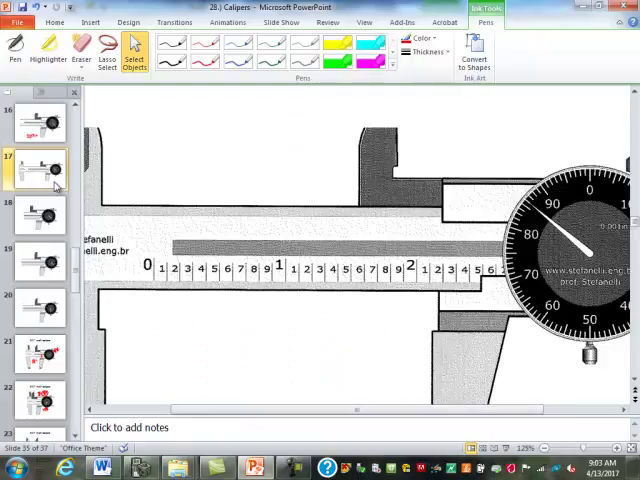
click(14, 48)
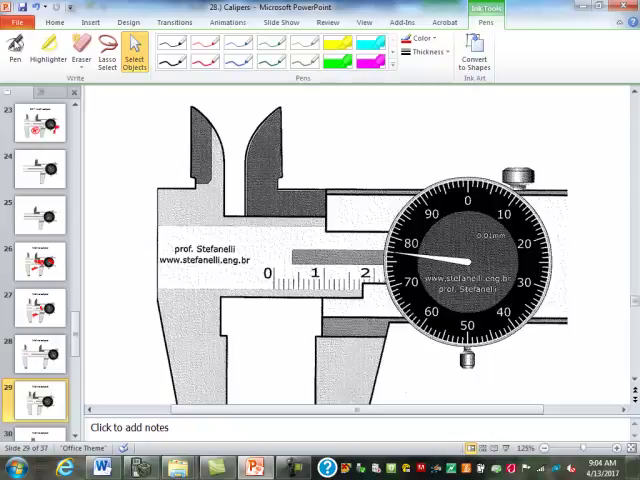
mouse_move(391, 97)
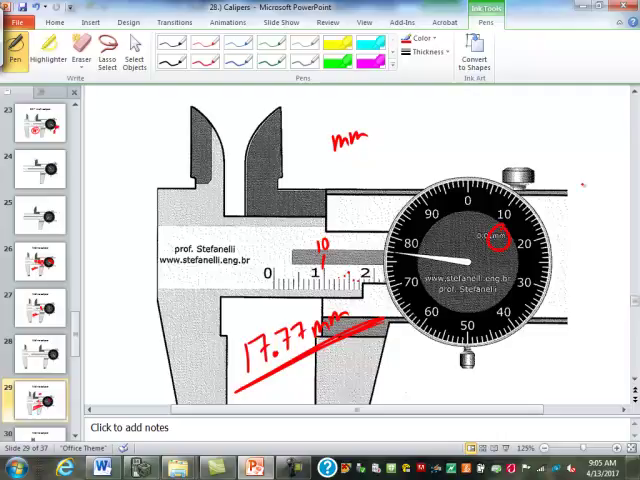
Finish slide 29's 17.77 mm red ink reading and go to slide 34
click(40, 307)
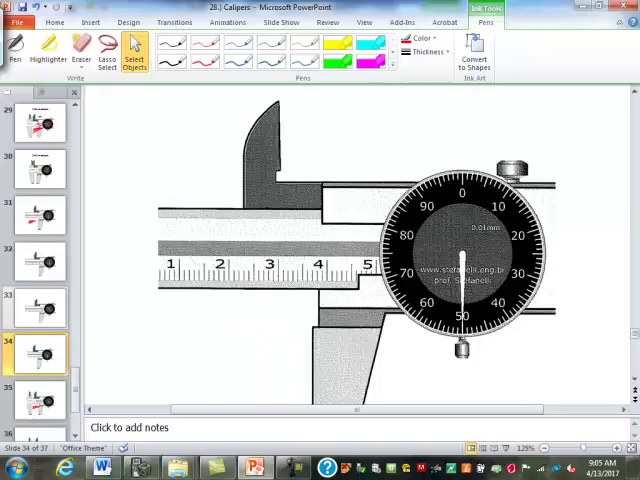
Write 46.50 mm in red ink on slide 34's metric caliper, then scroll back toward slide 5
click(15, 47)
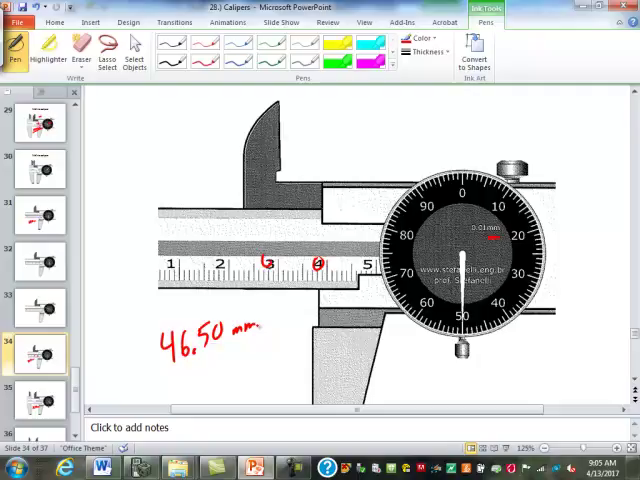
scroll(up, 3)
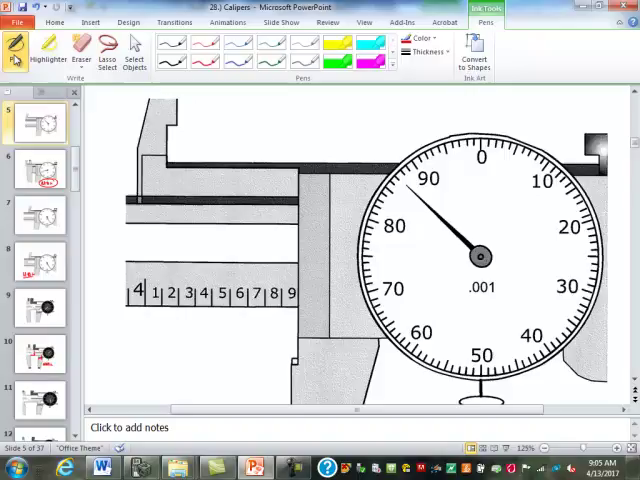
Circle 4, 2 and .001 and write 4.887 in on slide 5 in red ink
click(16, 48)
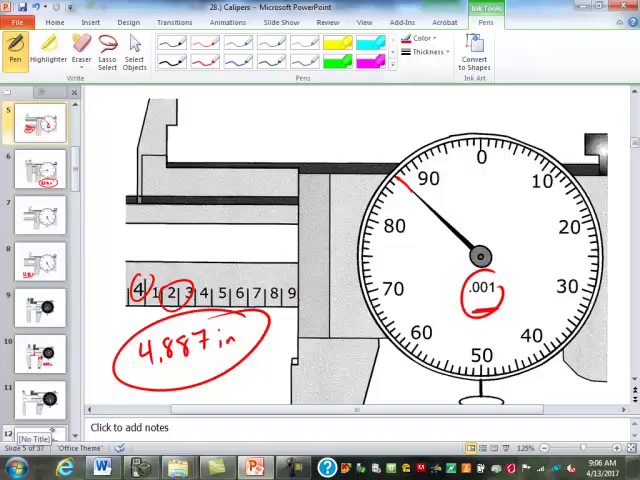
scroll(down, 3)
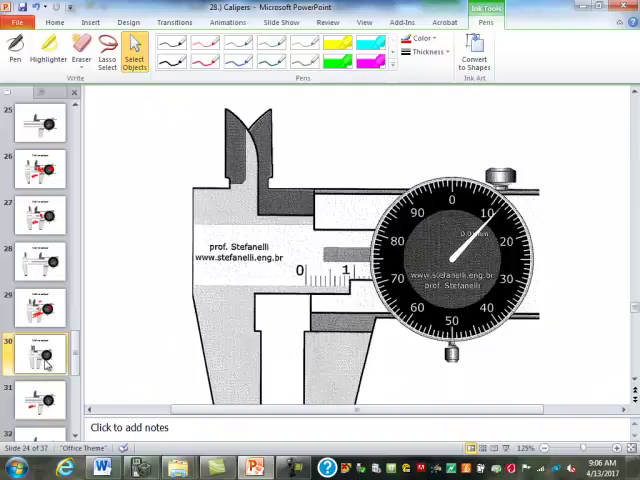
Write and circle 28.28 mm in red on slide 36, then open slide 4
click(38, 350)
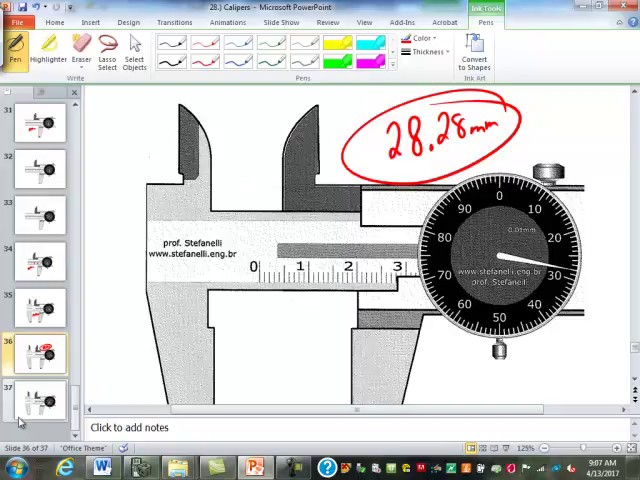
click(37, 260)
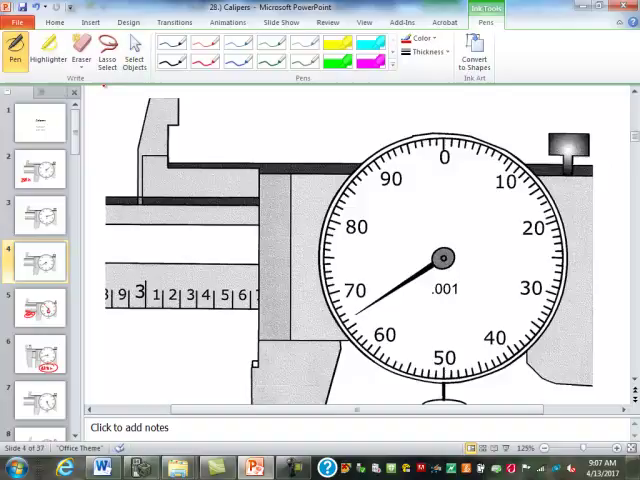